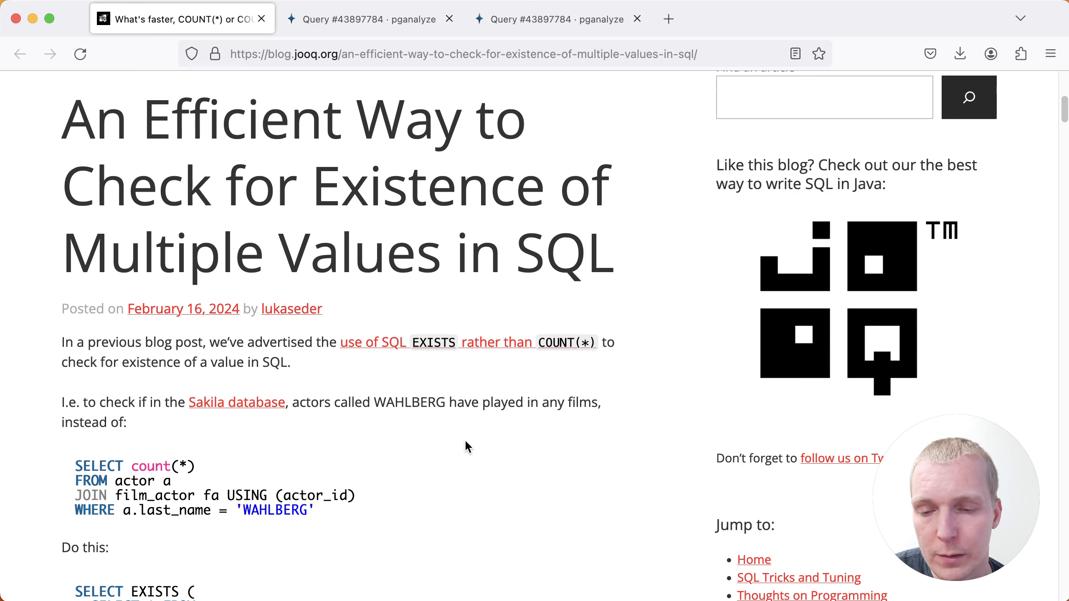
# Scroll to the opening examples contrasting the COUNT(*) join with the EXISTS version for WAHLBERG actors
pyautogui.scroll(-3)
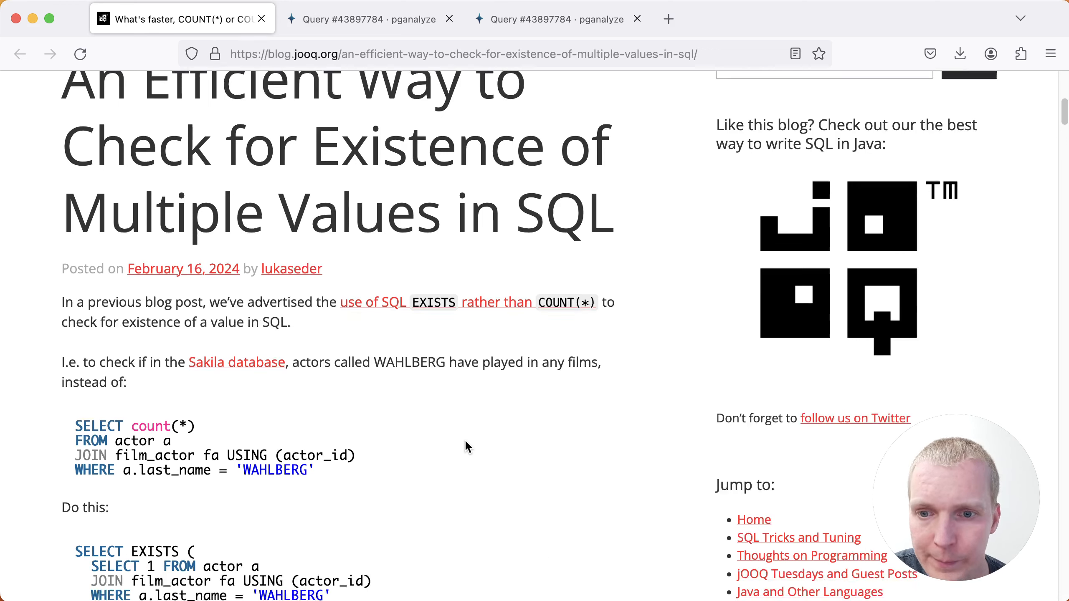
pyautogui.scroll(-3)
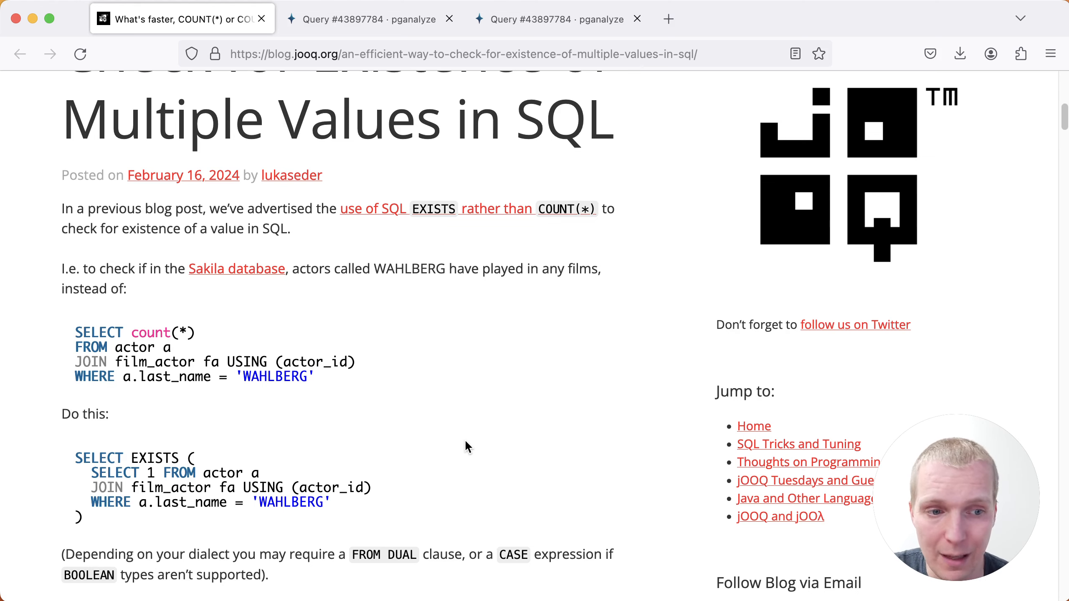
# Reach 'Check for multiple rows', mark the inner counting subquery, and continue to the 'In other words' list
pyautogui.scroll(-3)
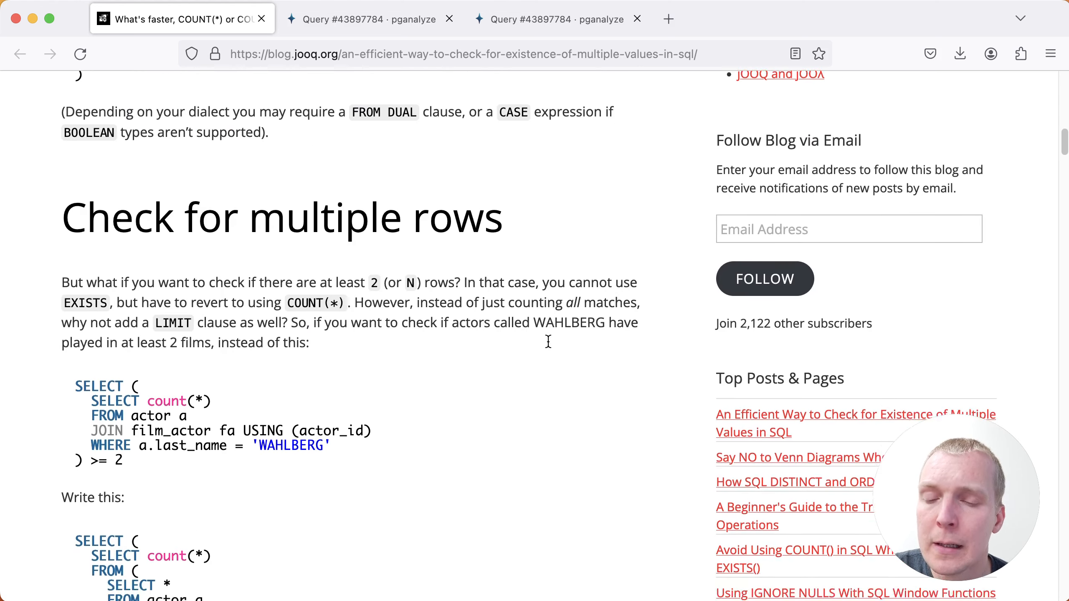
pyautogui.scroll(-3)
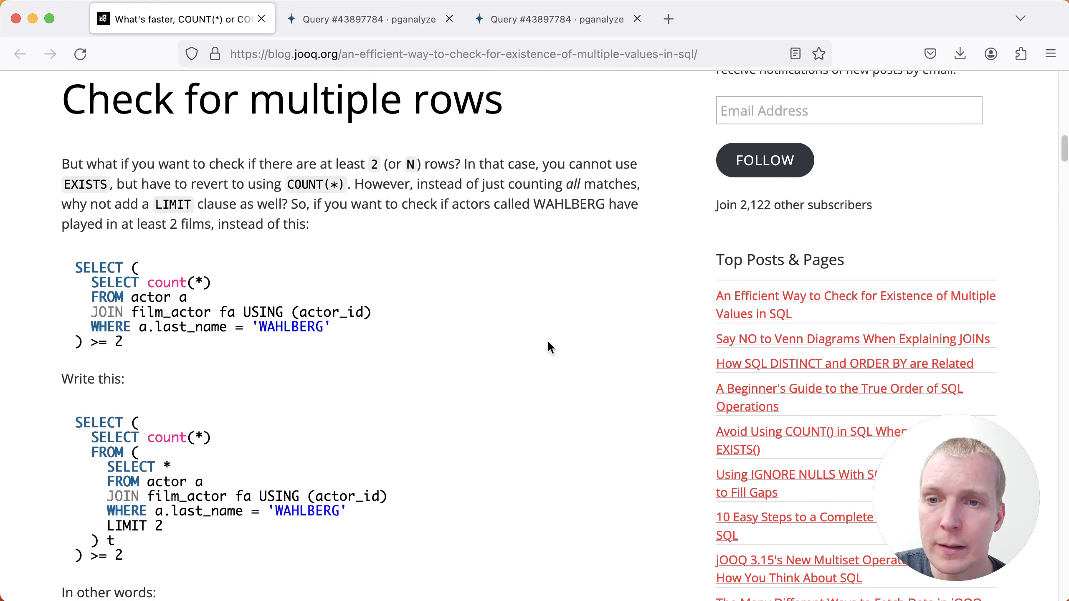
pyautogui.moveTo(193, 280)
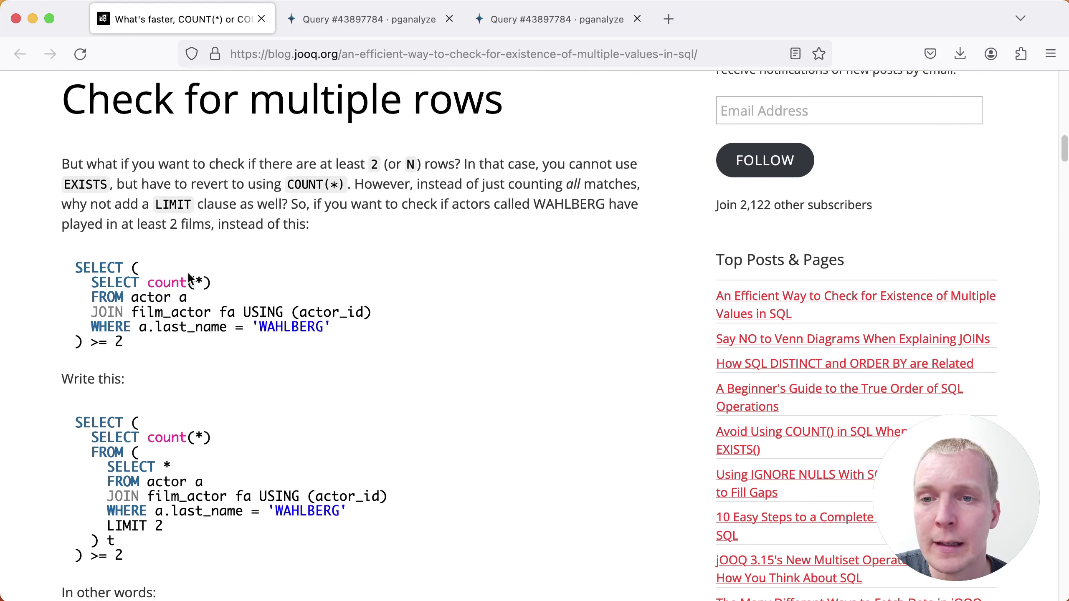
pyautogui.moveTo(232, 284)
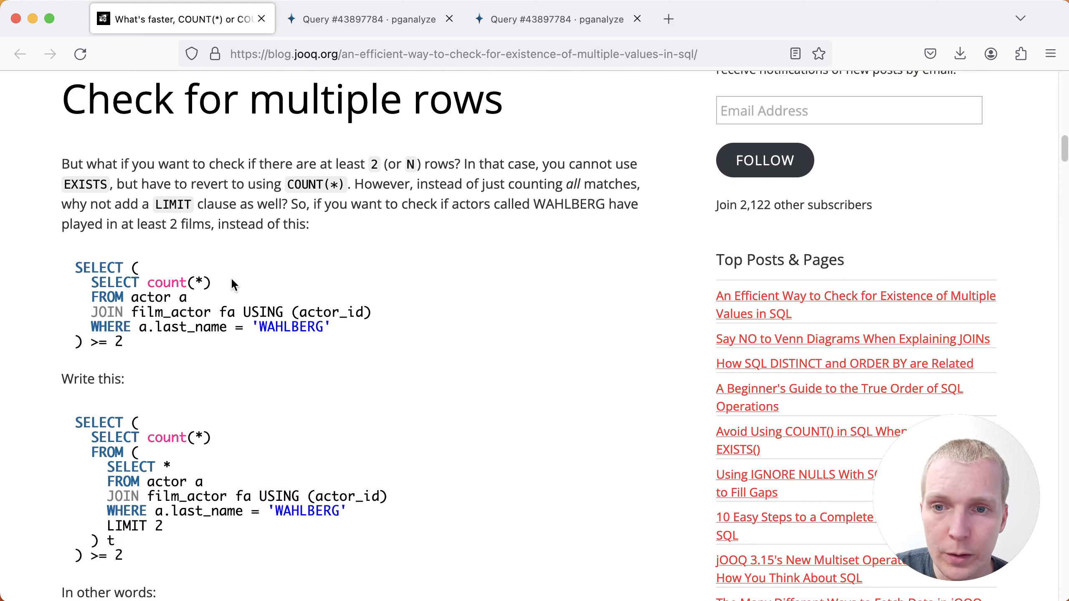
pyautogui.moveTo(261, 295)
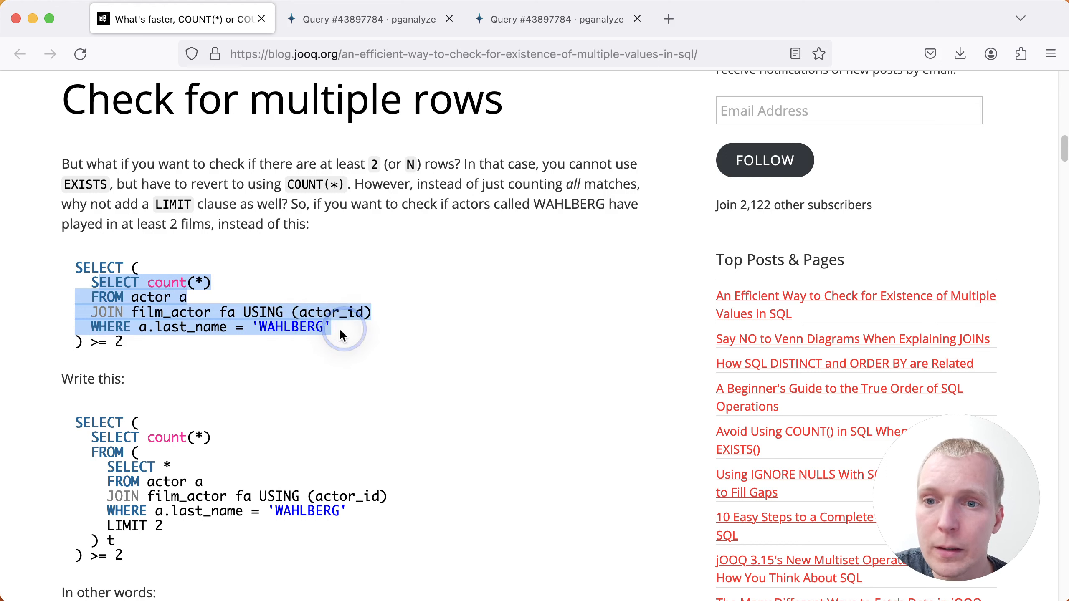
pyautogui.click(143, 267)
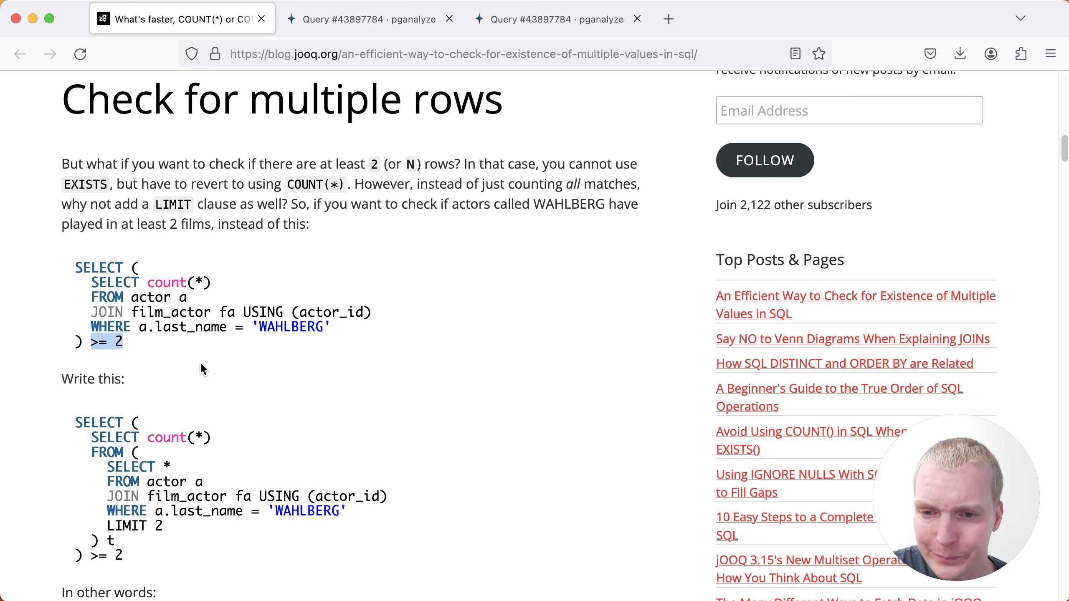
pyautogui.scroll(-3)
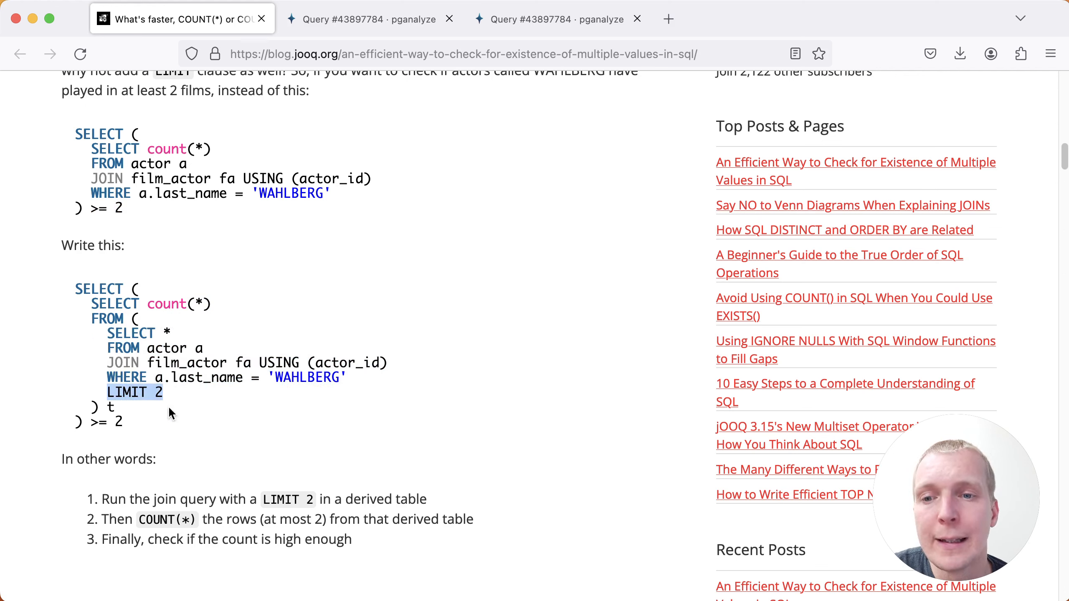
pyautogui.moveTo(205, 372)
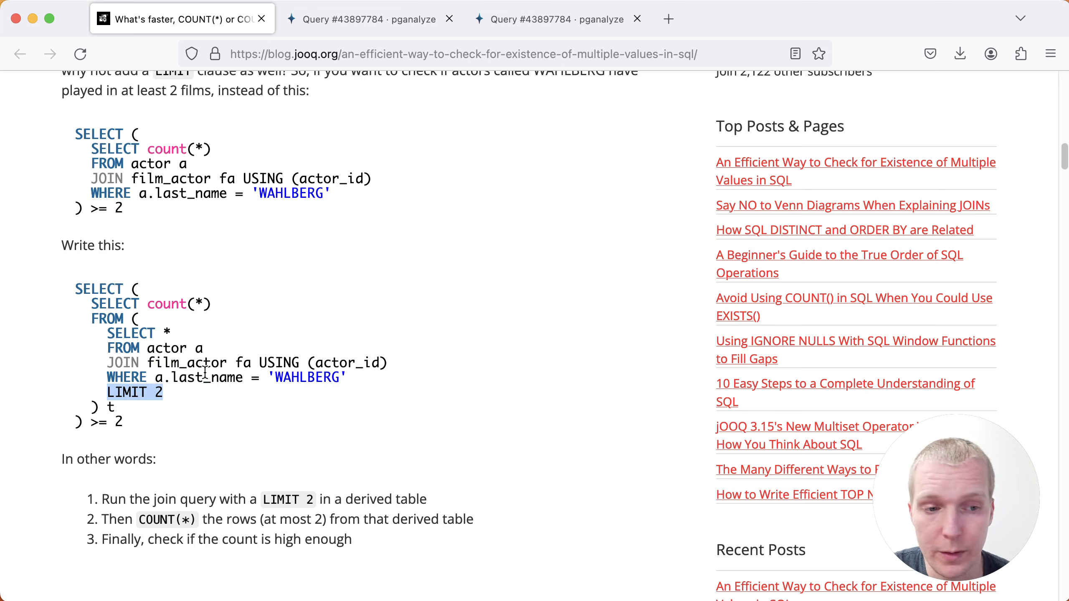
# Reach the PostgreSQL 15 No LIMIT plan and highlight the nested loop's actual rows=56
pyautogui.scroll(-3)
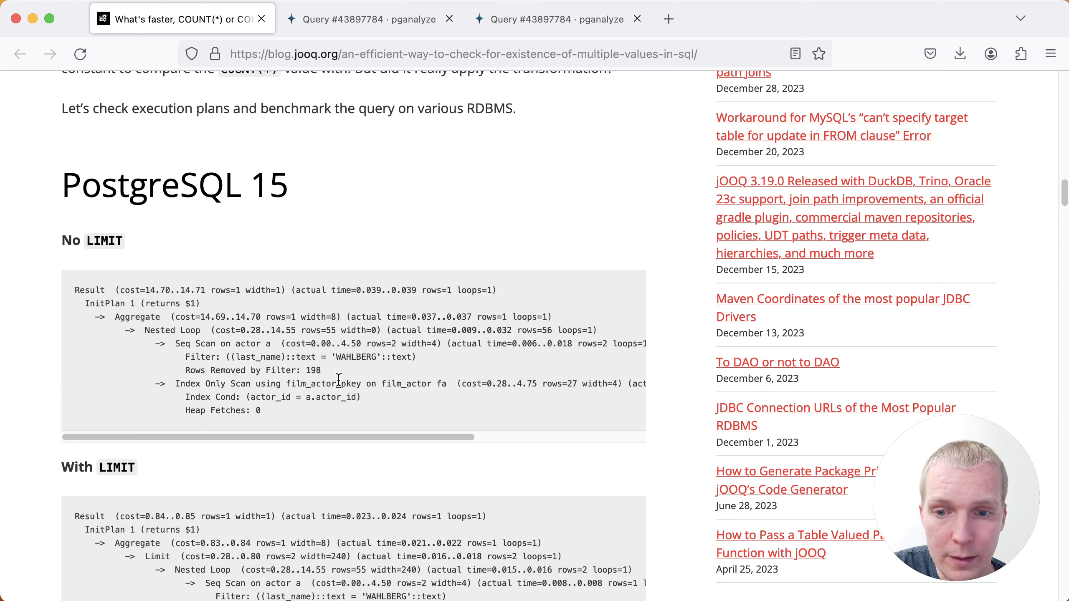
pyautogui.moveTo(392, 357)
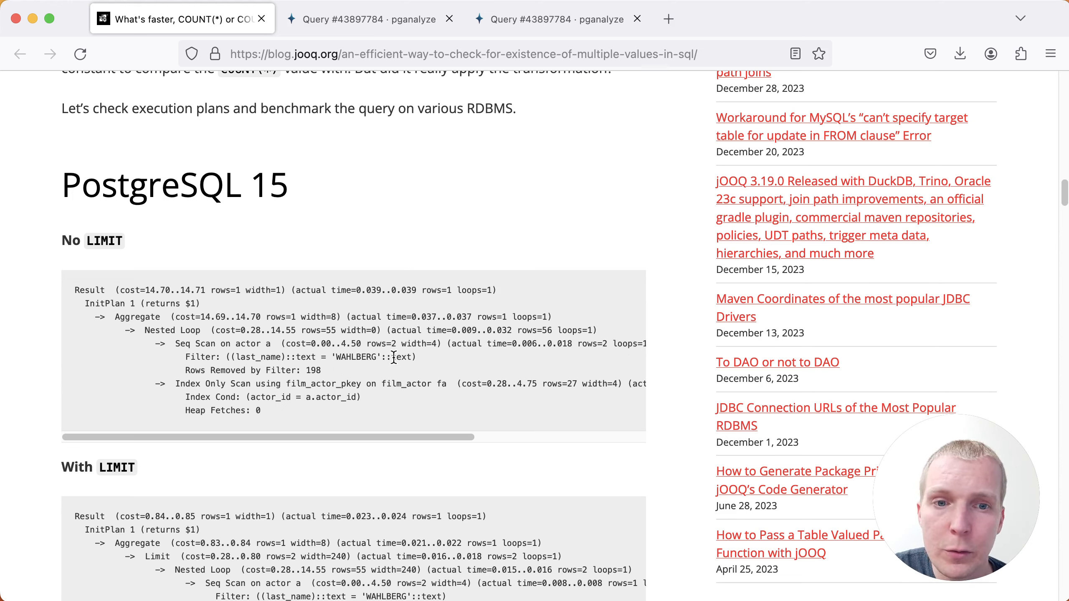
pyautogui.doubleClick(314, 331)
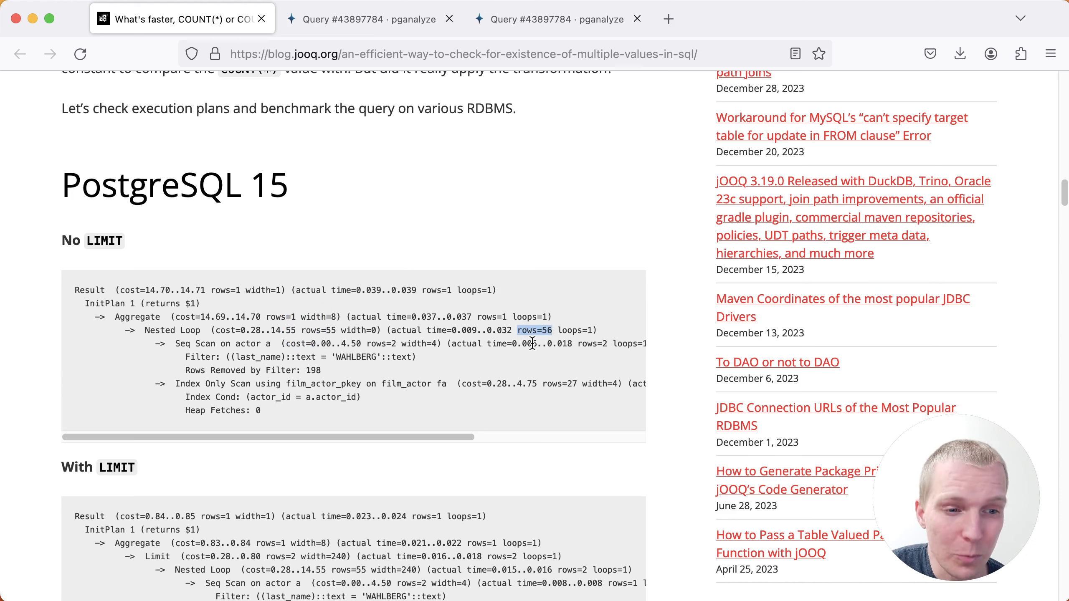
pyautogui.moveTo(391, 379)
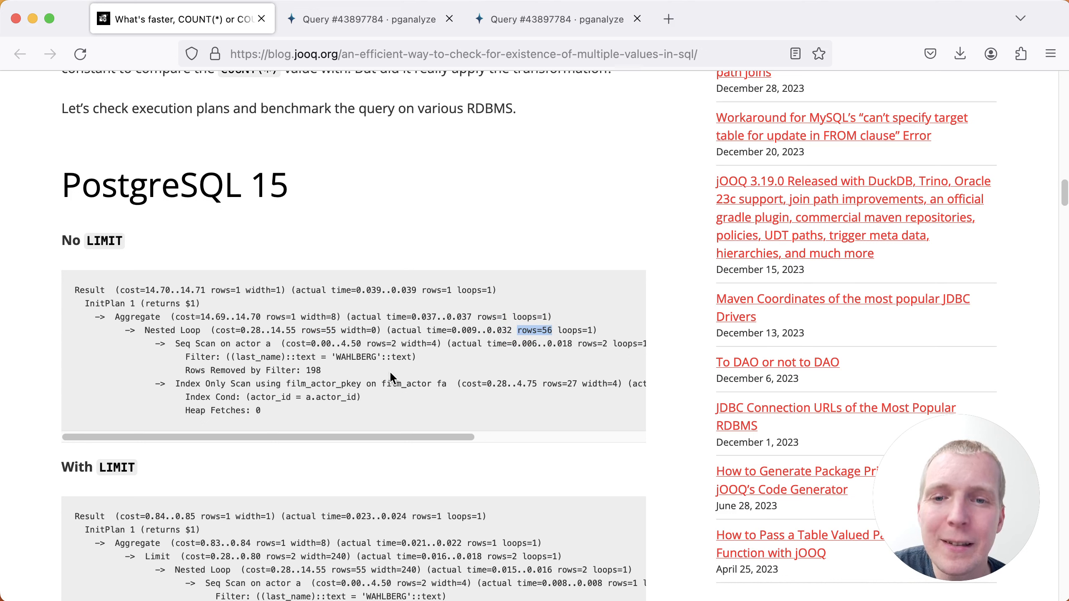
pyautogui.moveTo(274, 289)
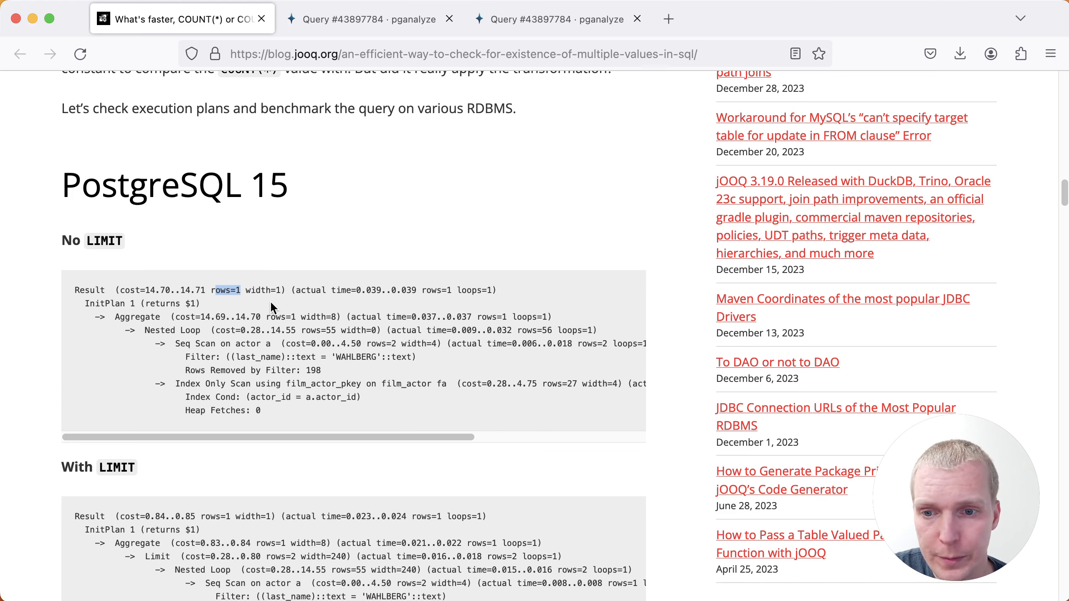
# Highlight rows=55 estimated and rows=2 actual in the LIMIT plan, then reach the benchmark results
pyautogui.scroll(-3)
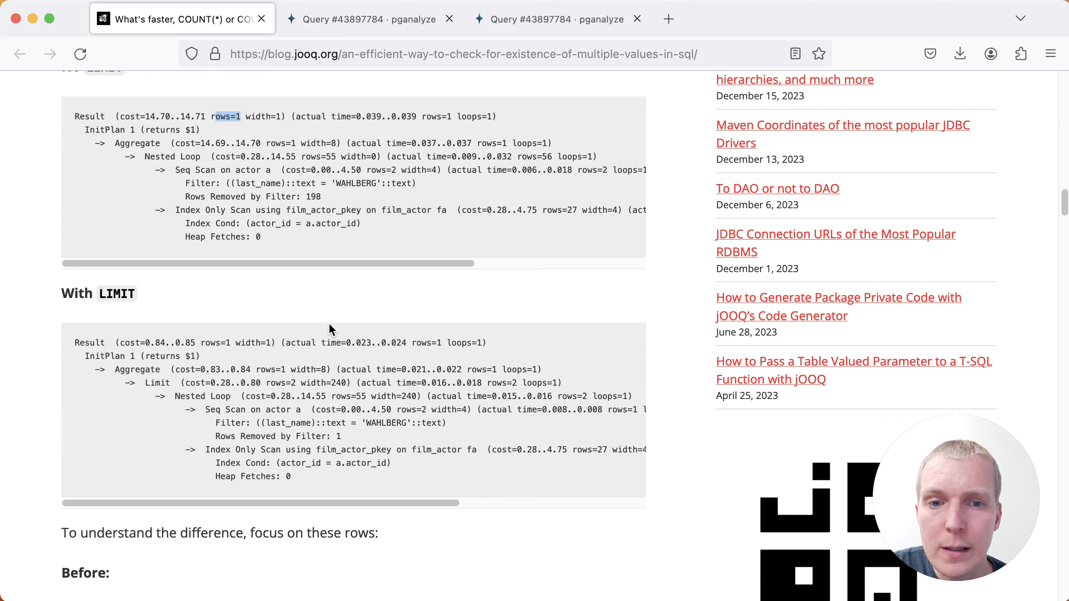
pyautogui.doubleClick(348, 396)
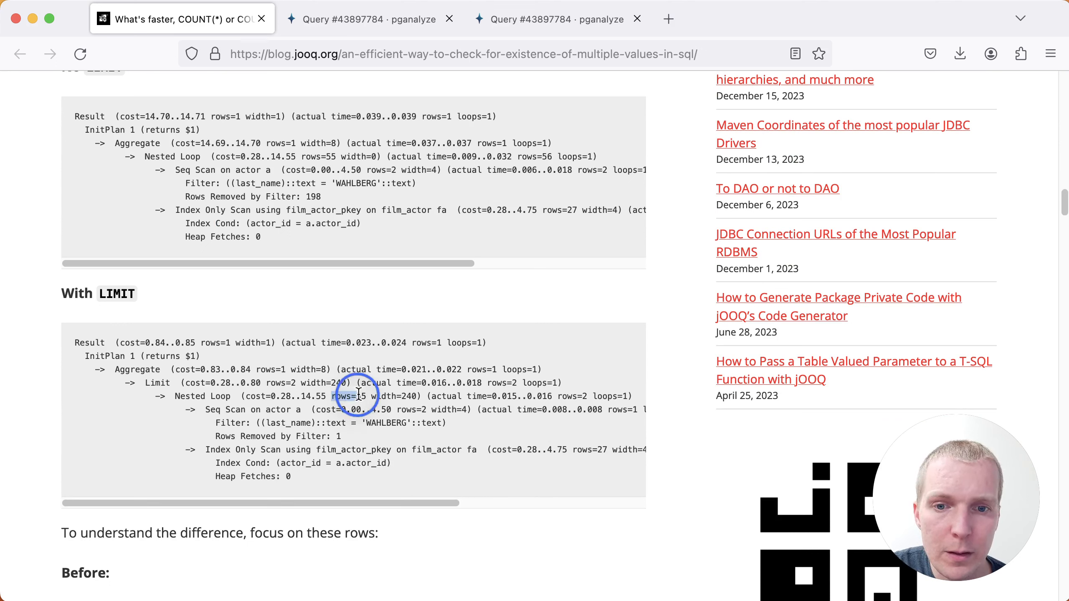
pyautogui.doubleClick(348, 395)
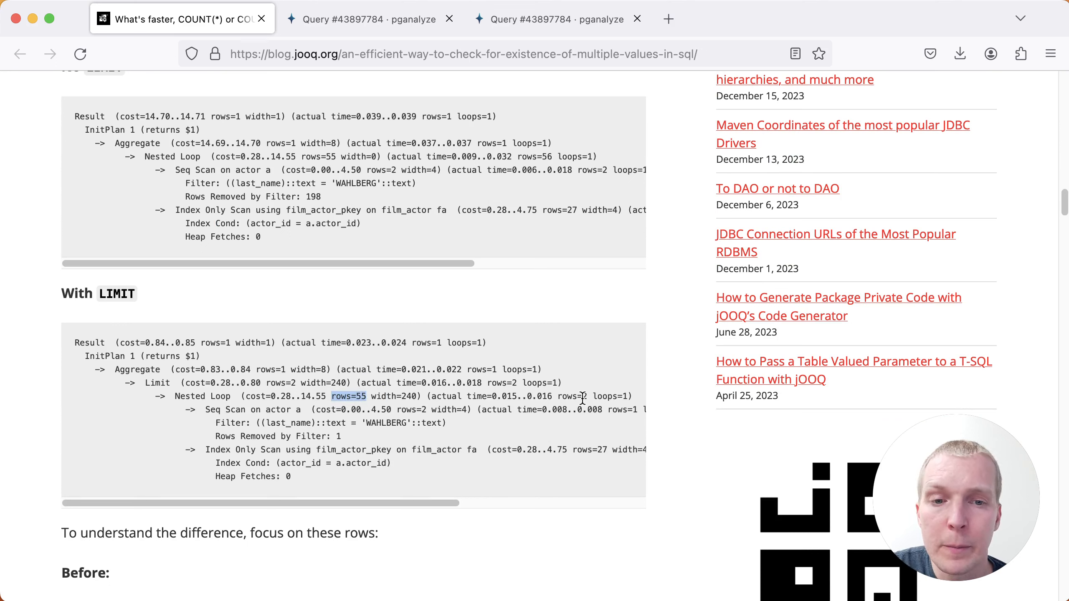
pyautogui.doubleClick(571, 396)
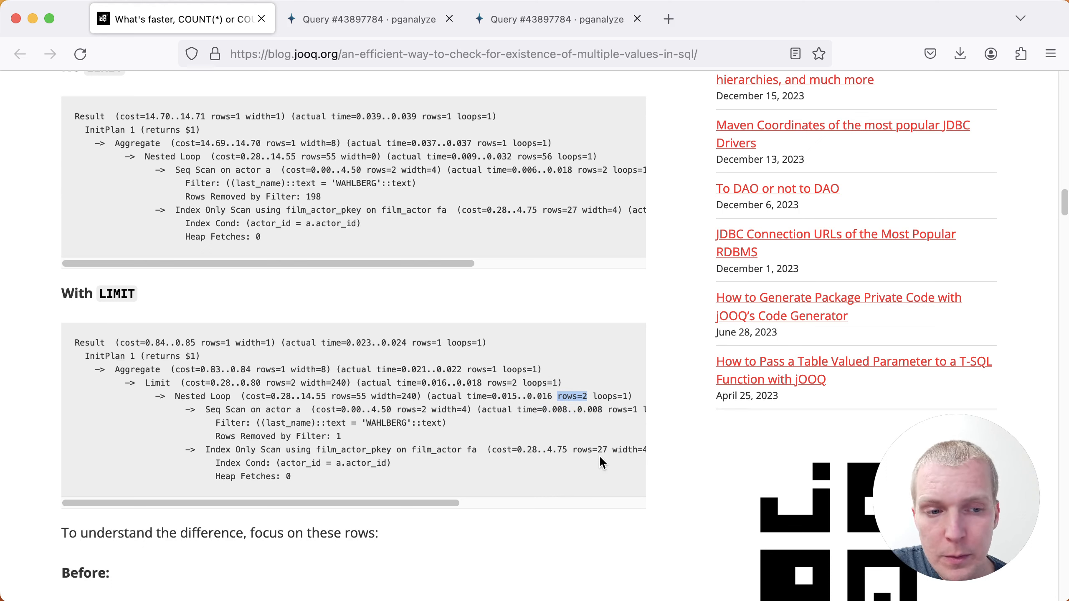
pyautogui.moveTo(395, 253)
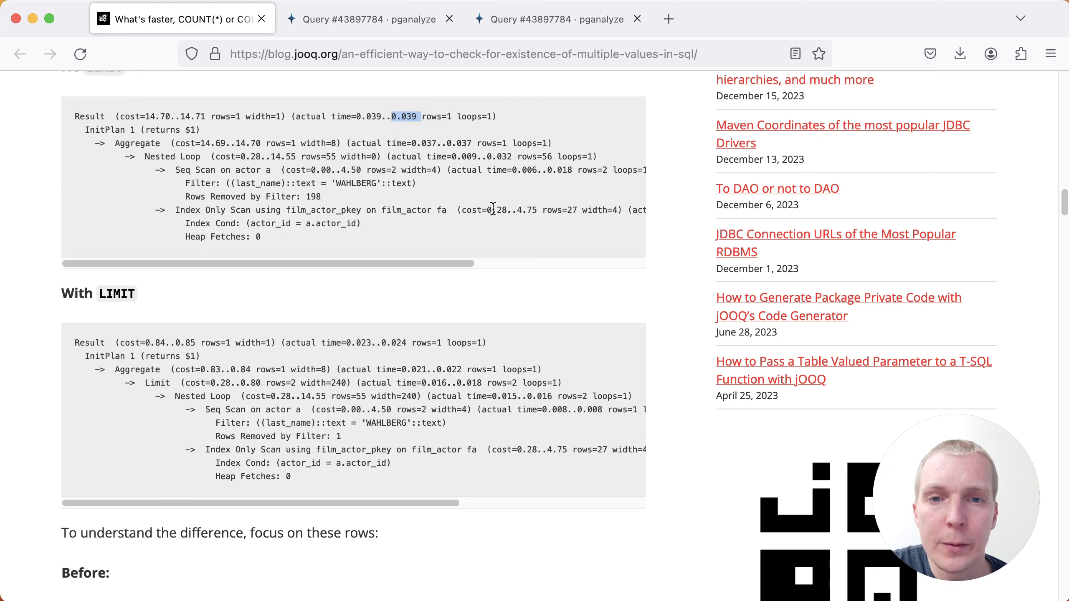
pyautogui.moveTo(409, 387)
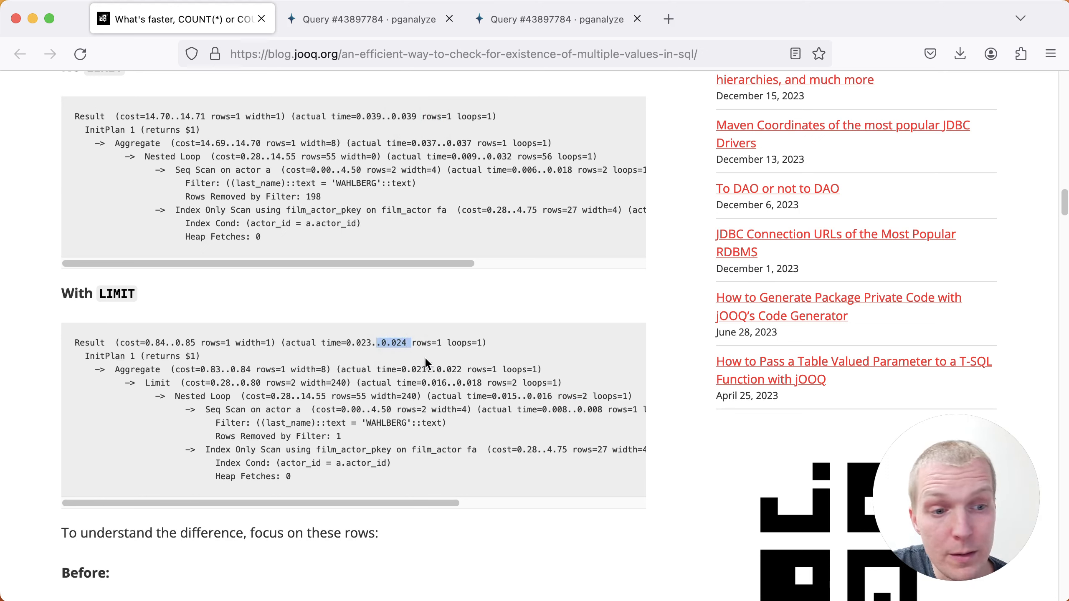
pyautogui.scroll(-3)
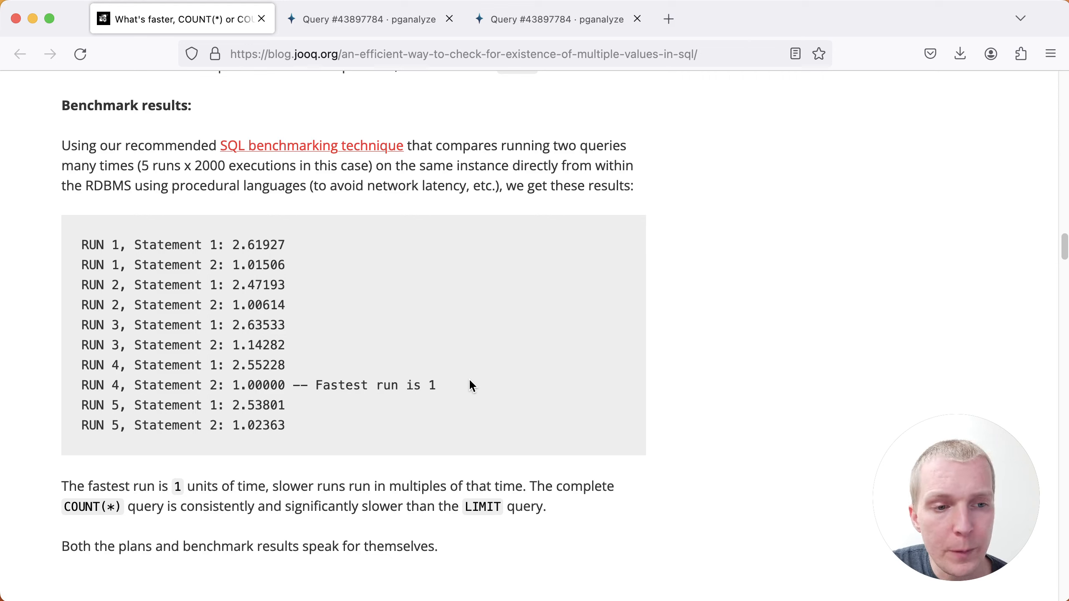
# Switch to the pganalyze tab showing Query #43897784's overview
pyautogui.click(370, 20)
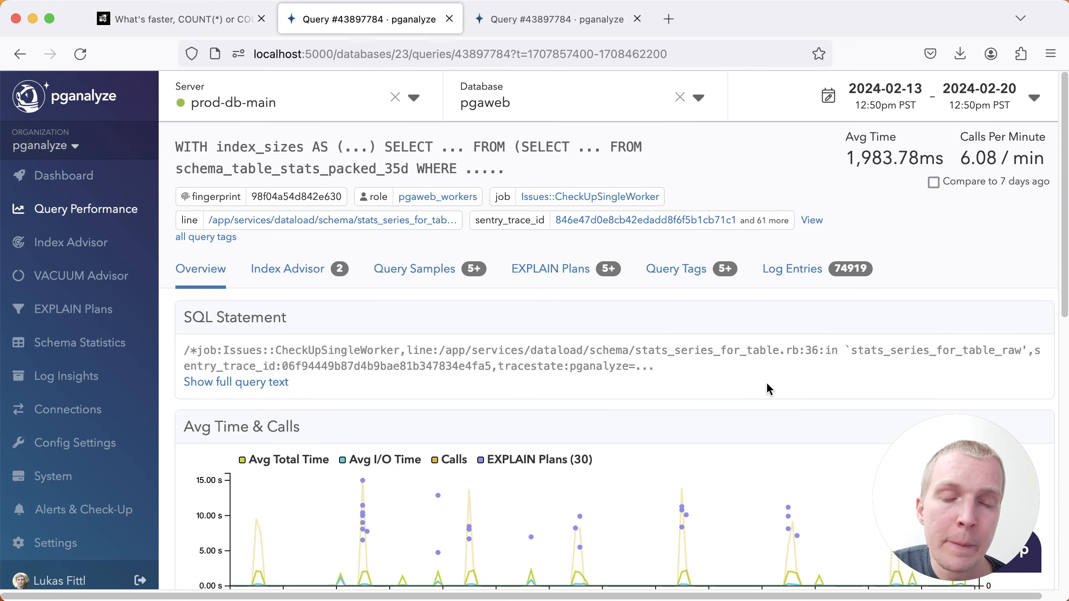
pyautogui.moveTo(922, 314)
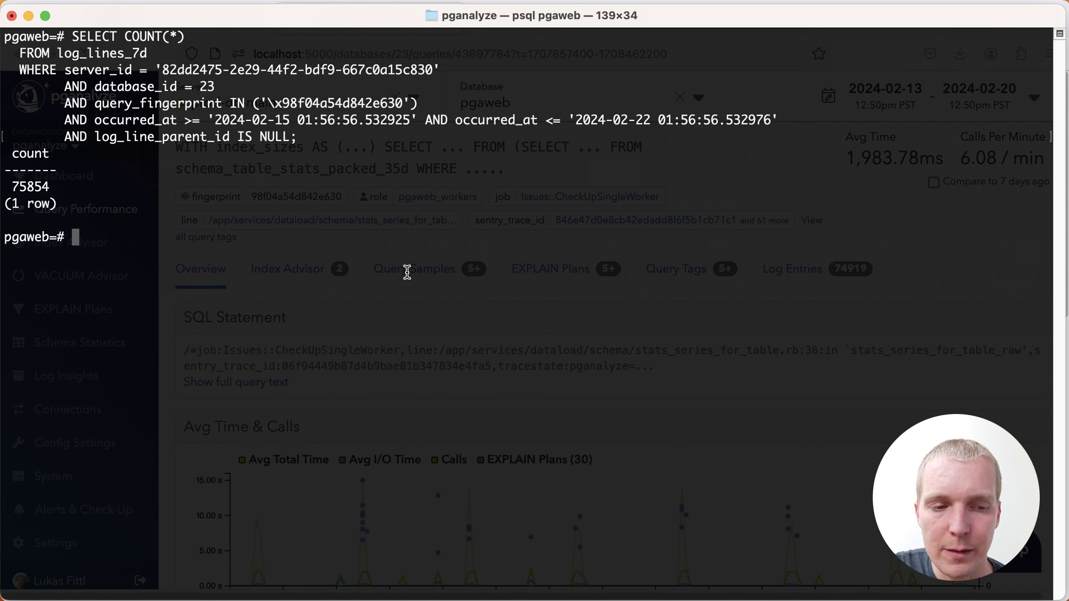
pyautogui.moveTo(328, 238)
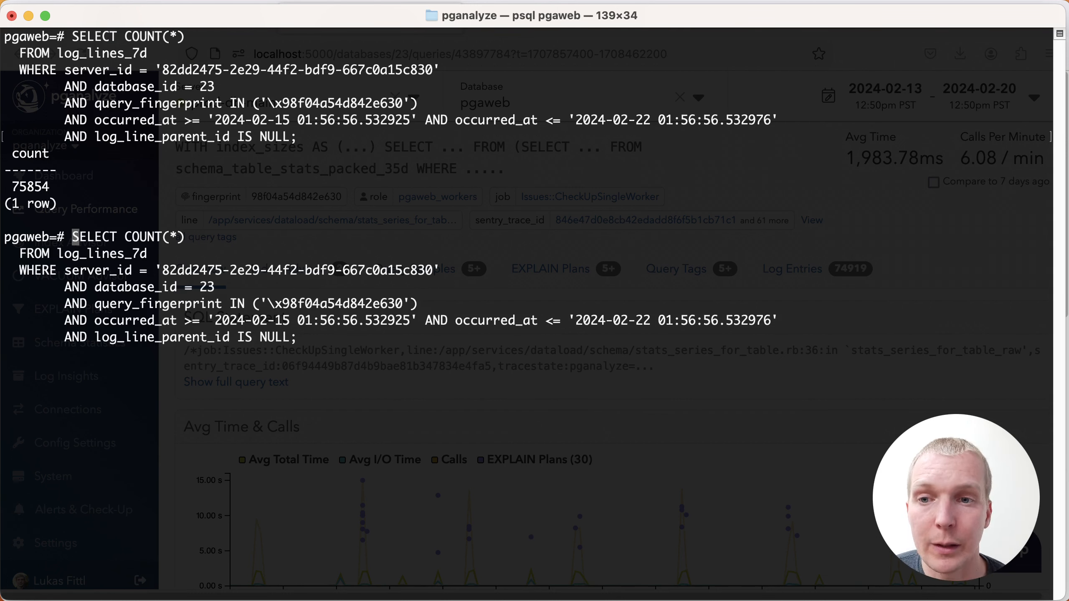
# Run EXPLAIN (ANALYZE, BUFFERS) on the exact COUNT(*) and page through its ~58 ms plan
pyautogui.write('EXPLAIN (ANA')
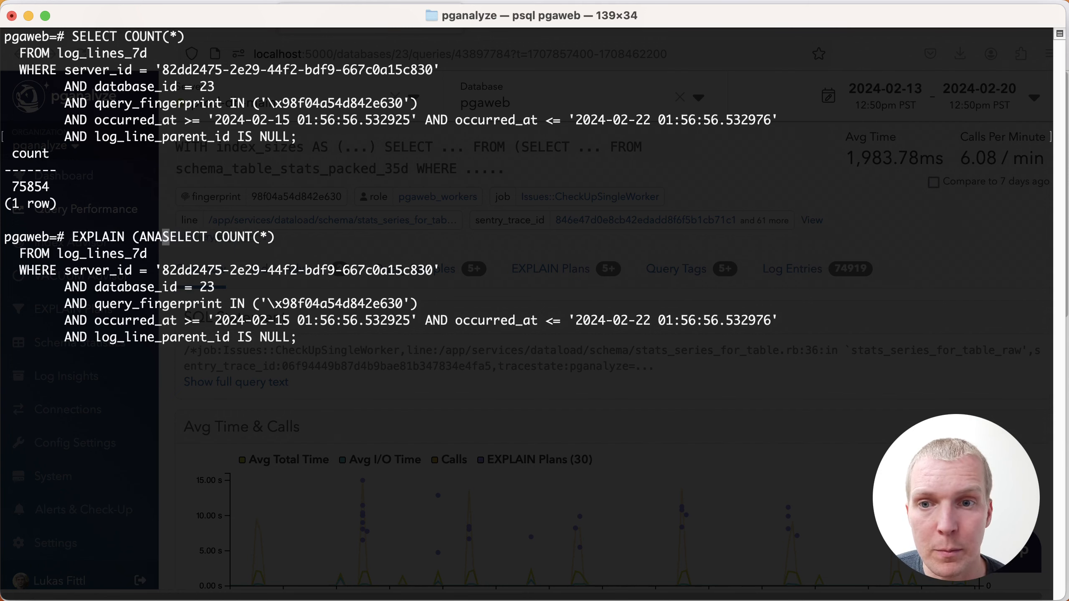
pyautogui.press('Return')
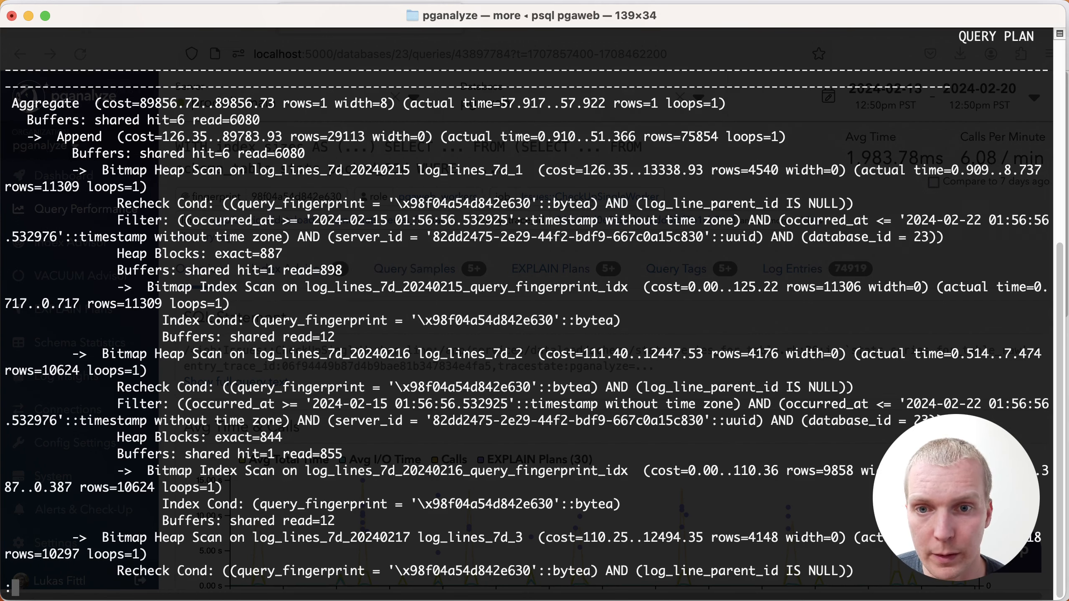
pyautogui.scroll(-3)
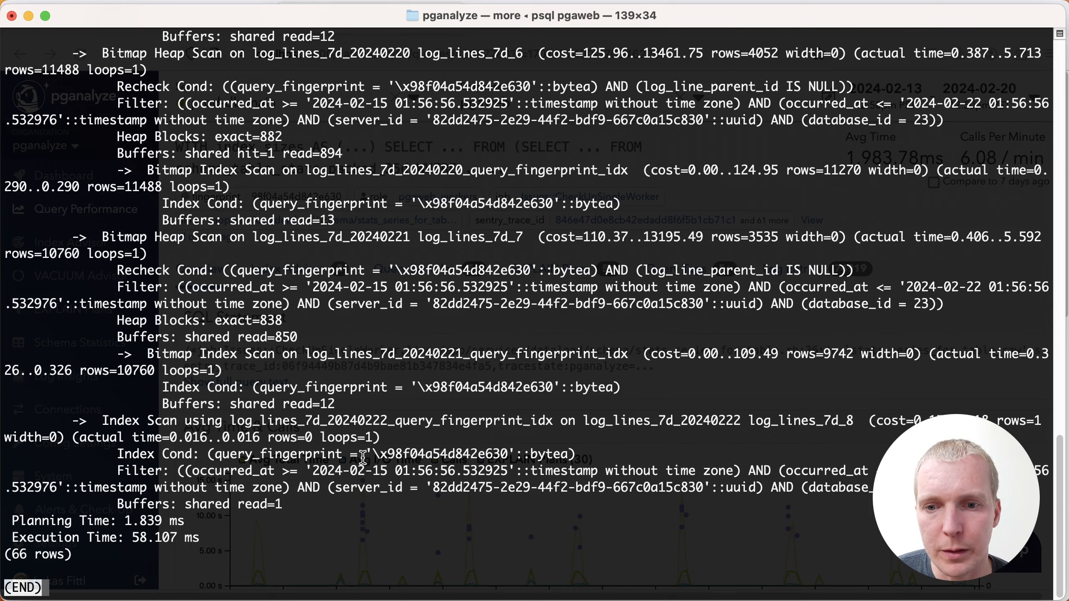
pyautogui.scroll(3)
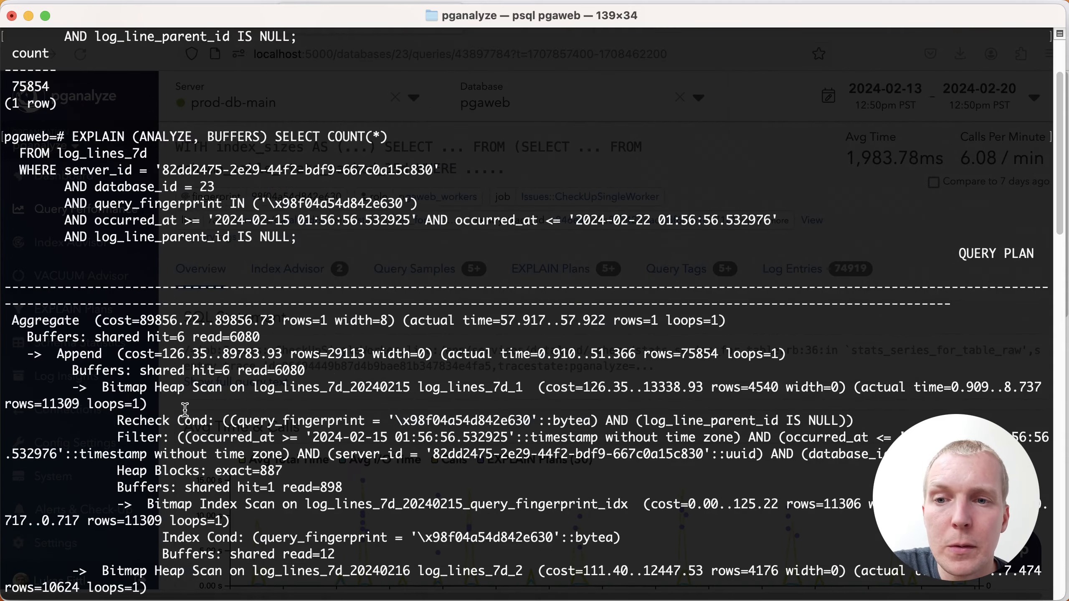
pyautogui.scroll(-3)
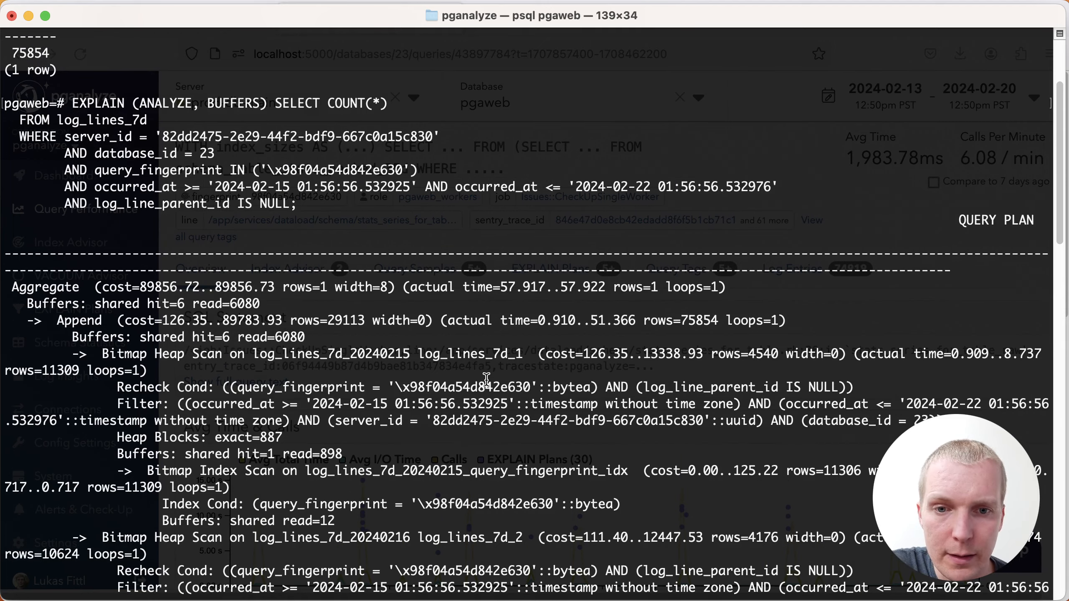
pyautogui.moveTo(706, 347)
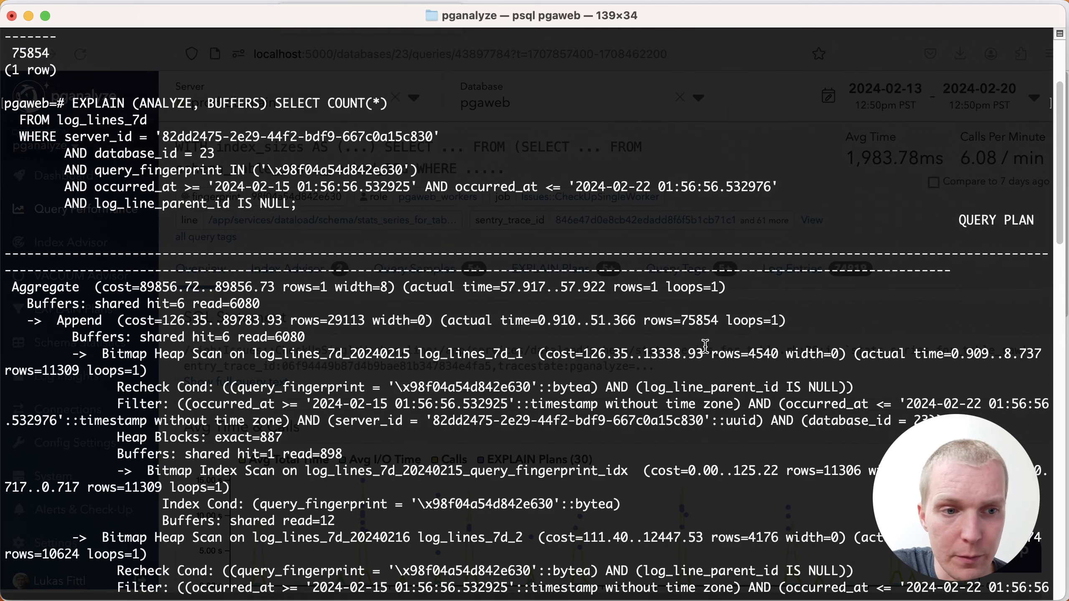
pyautogui.moveTo(682, 348)
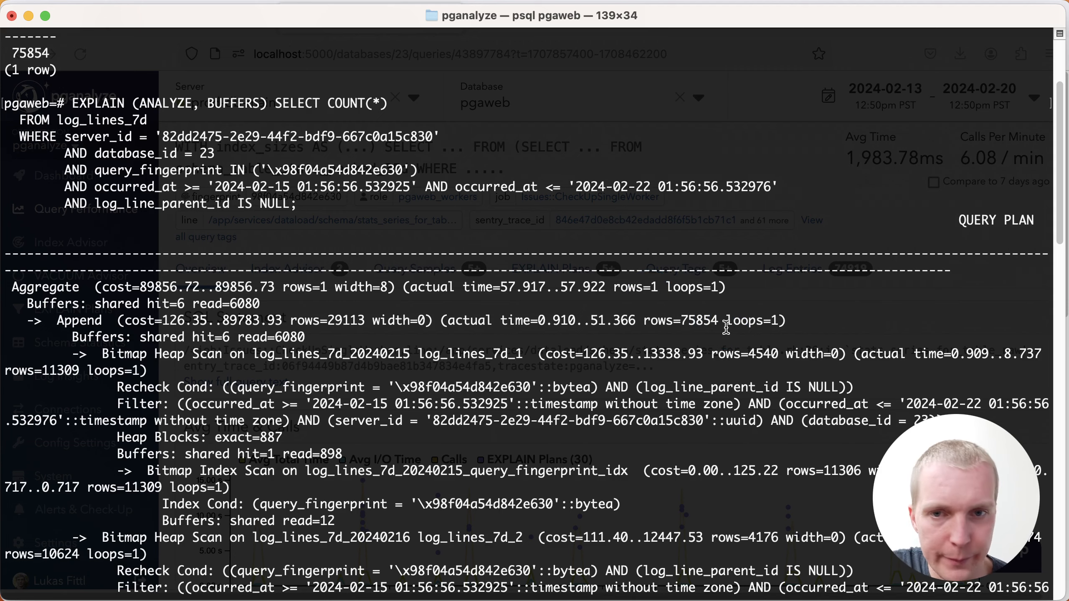
pyautogui.scroll(-3)
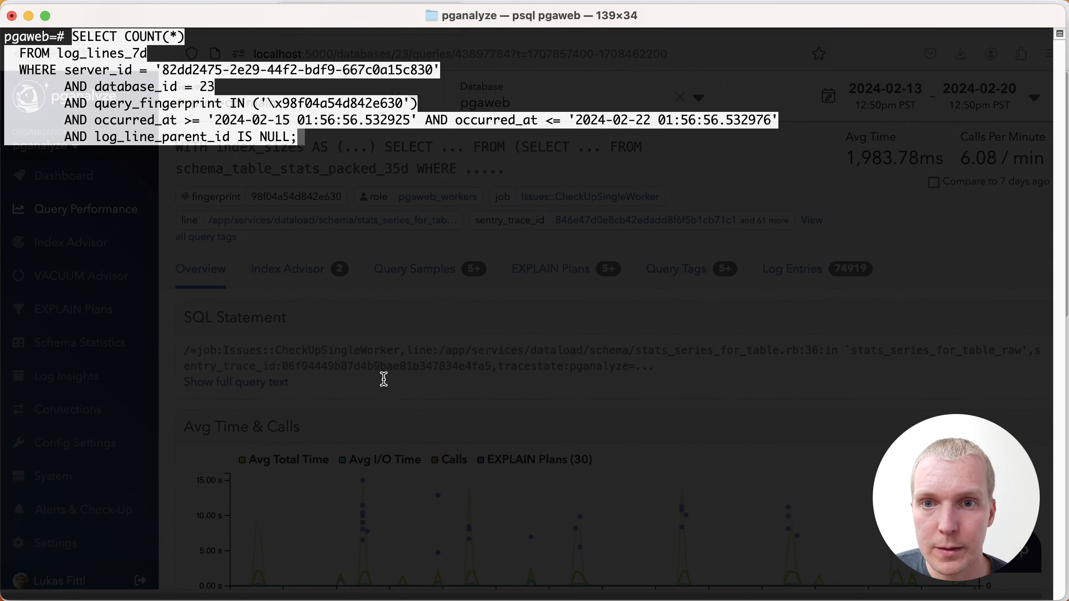
# Run the LIMIT 101 derived-table count returning 101, then enable \timing
pyautogui.press('Return')
pyautogui.write(';')
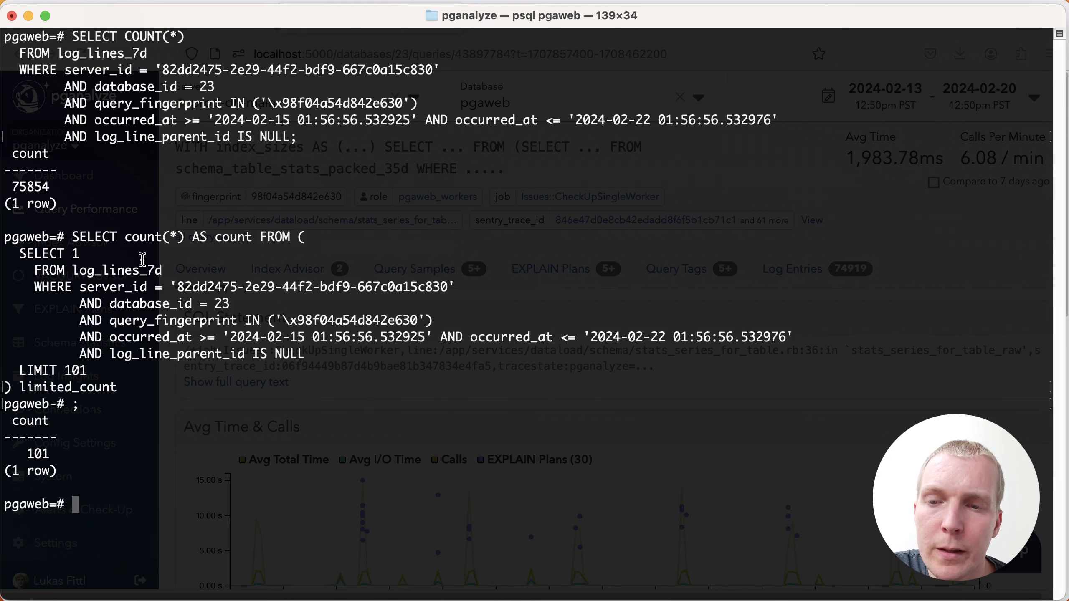
pyautogui.moveTo(80, 258)
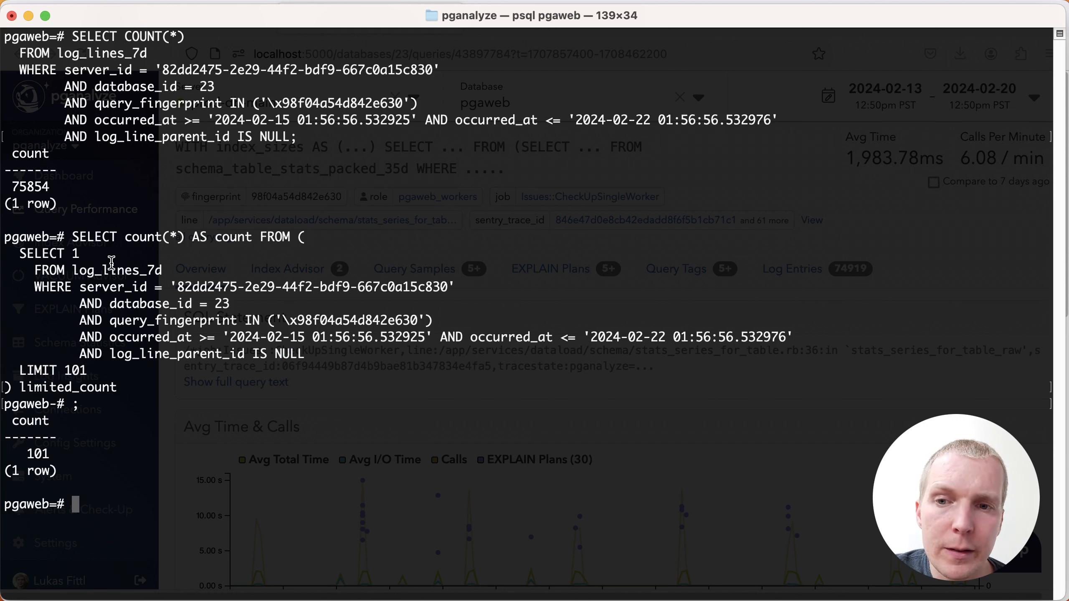
pyautogui.moveTo(151, 312)
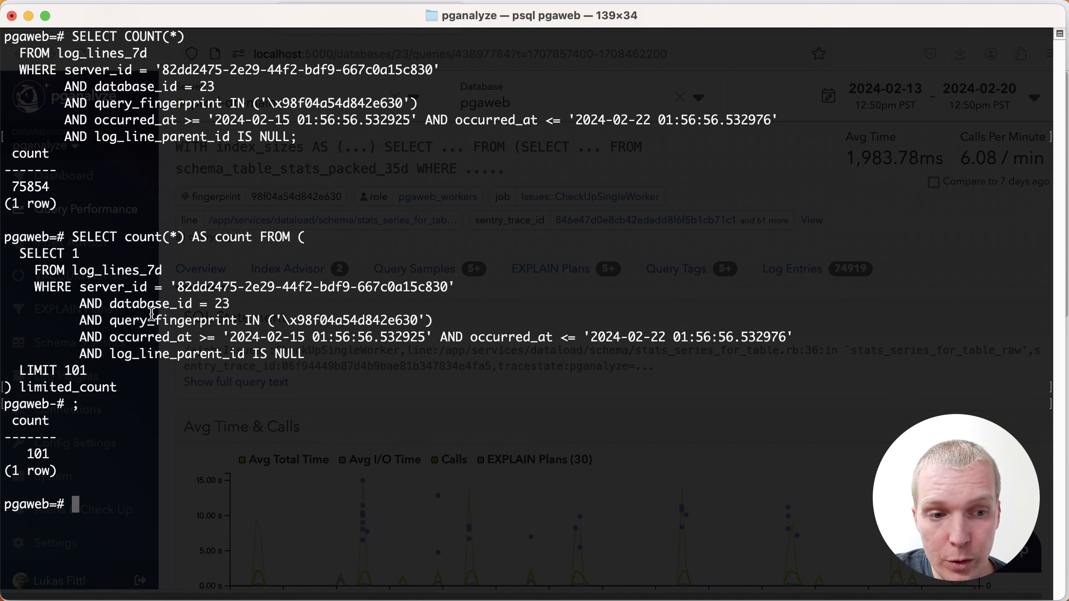
pyautogui.moveTo(133, 280)
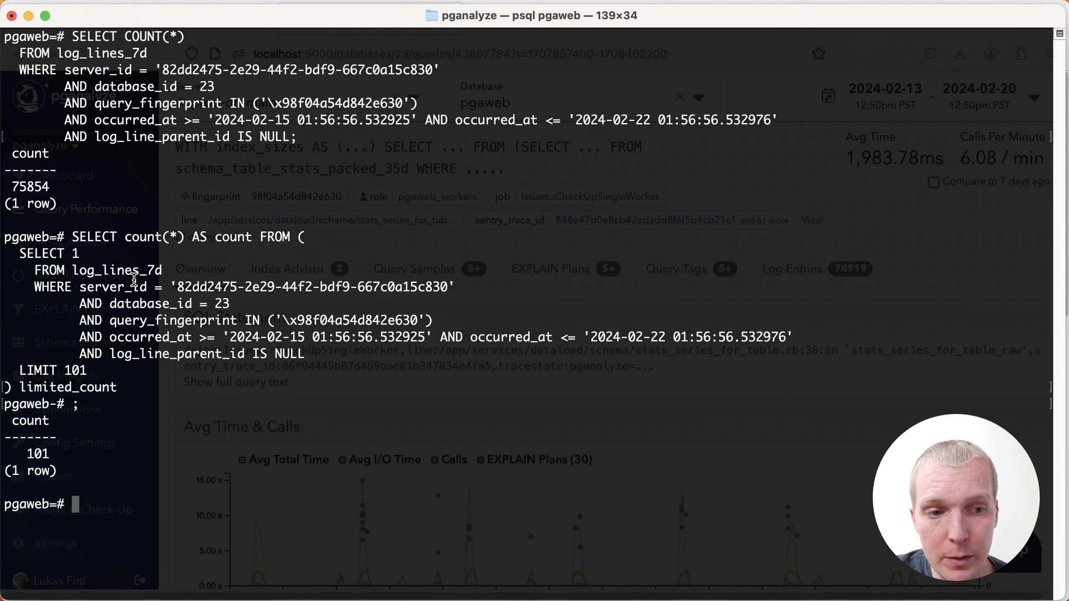
pyautogui.moveTo(392, 325)
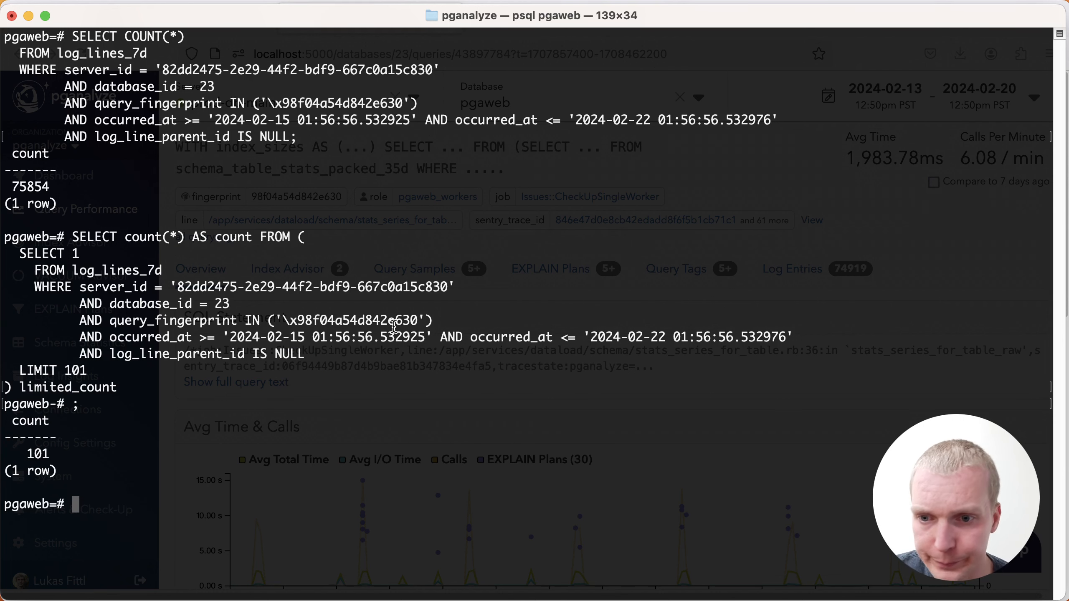
pyautogui.write('\\timing')
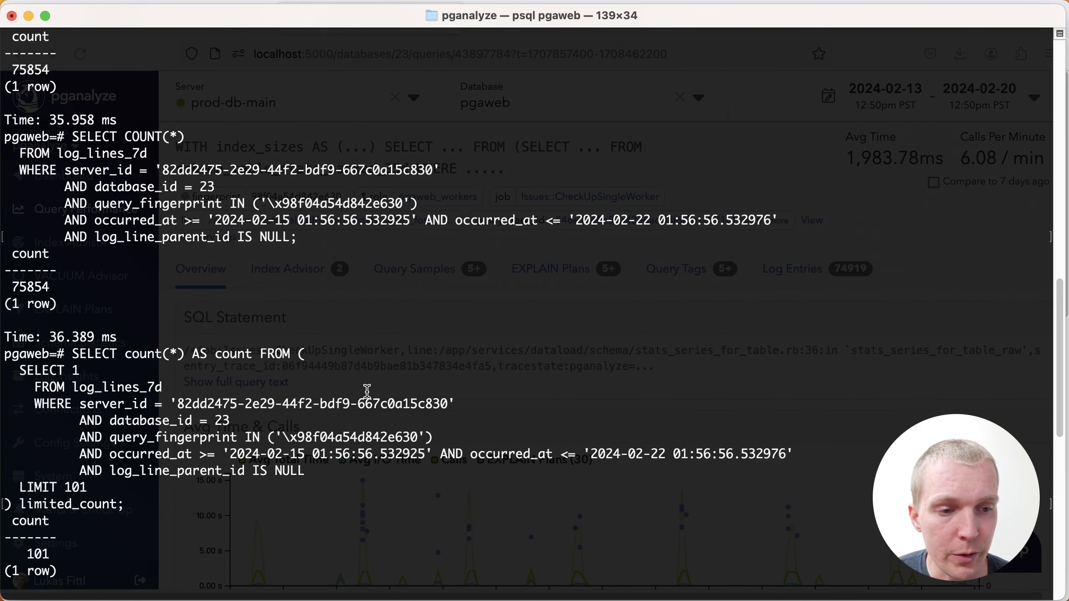
pyautogui.moveTo(82, 388)
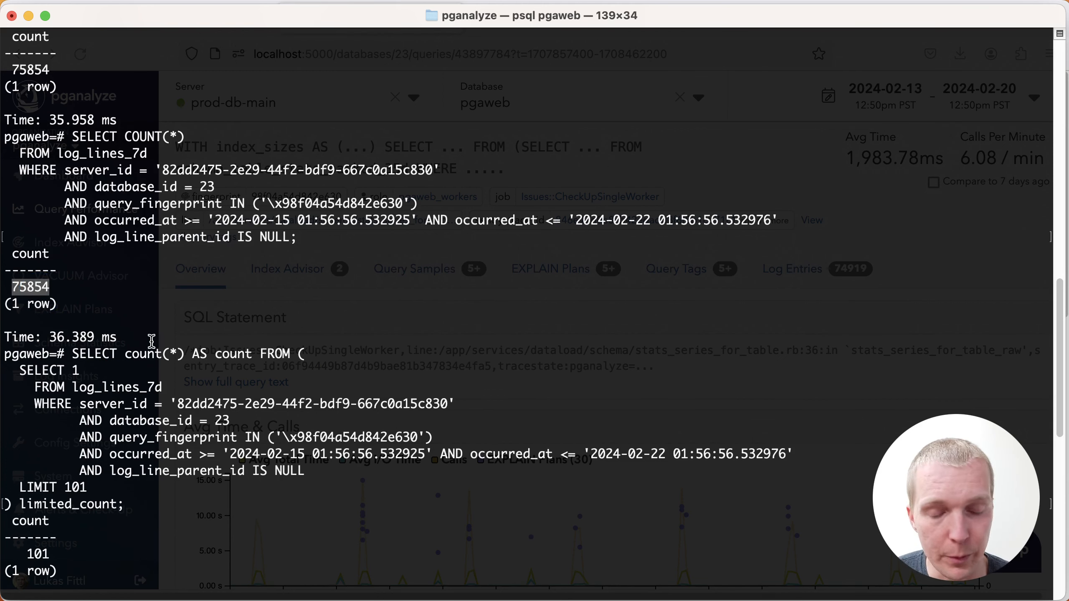
# Scroll through the timed results: exact count ~36 ms versus LIMIT 101 count ~6.5 ms
pyautogui.scroll(-3)
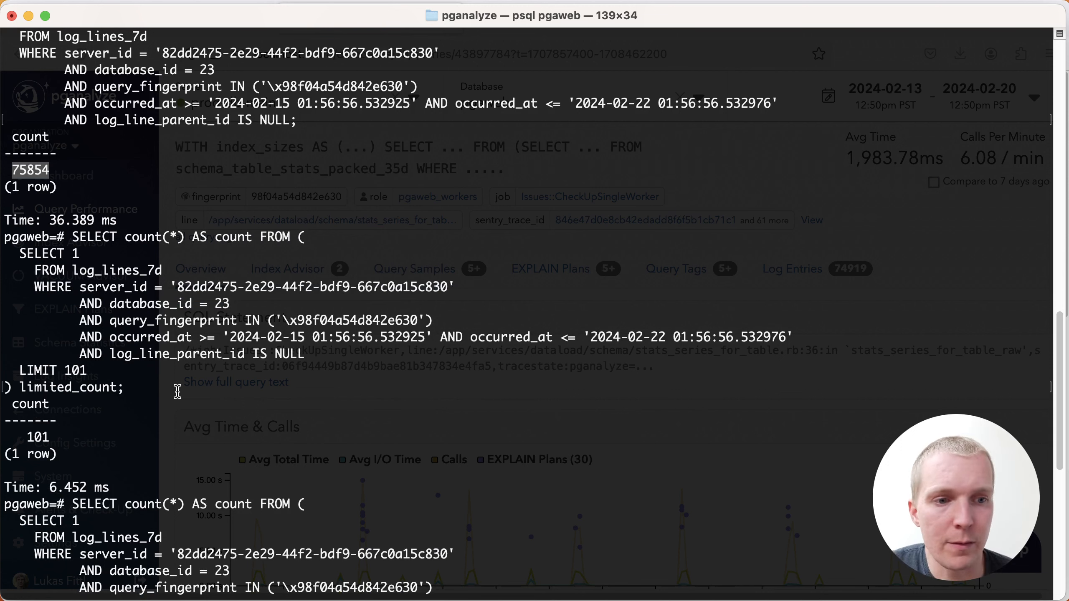
pyautogui.moveTo(170, 457)
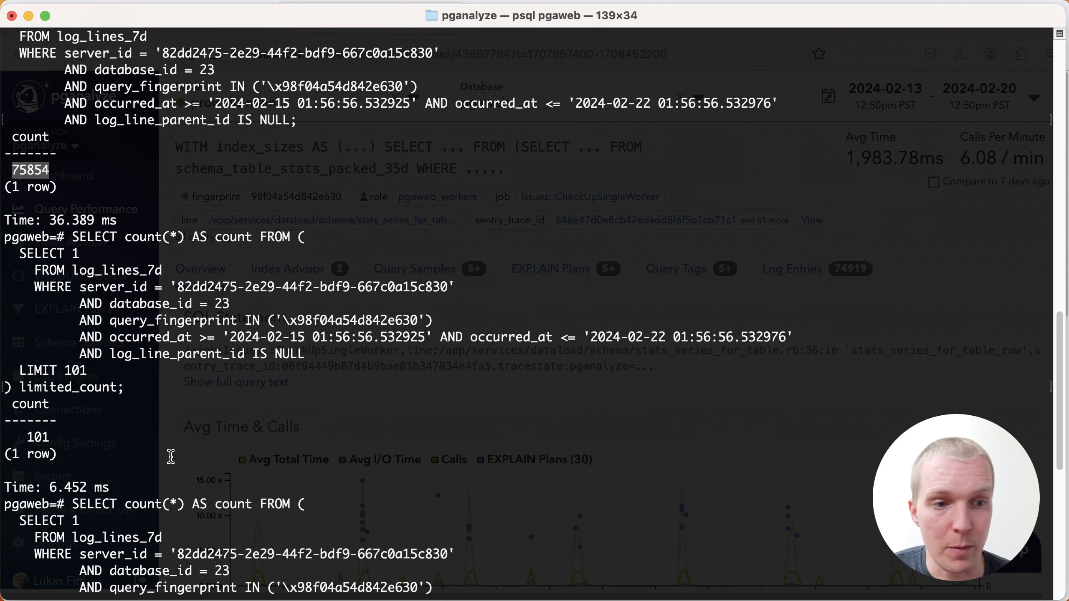
pyautogui.scroll(-3)
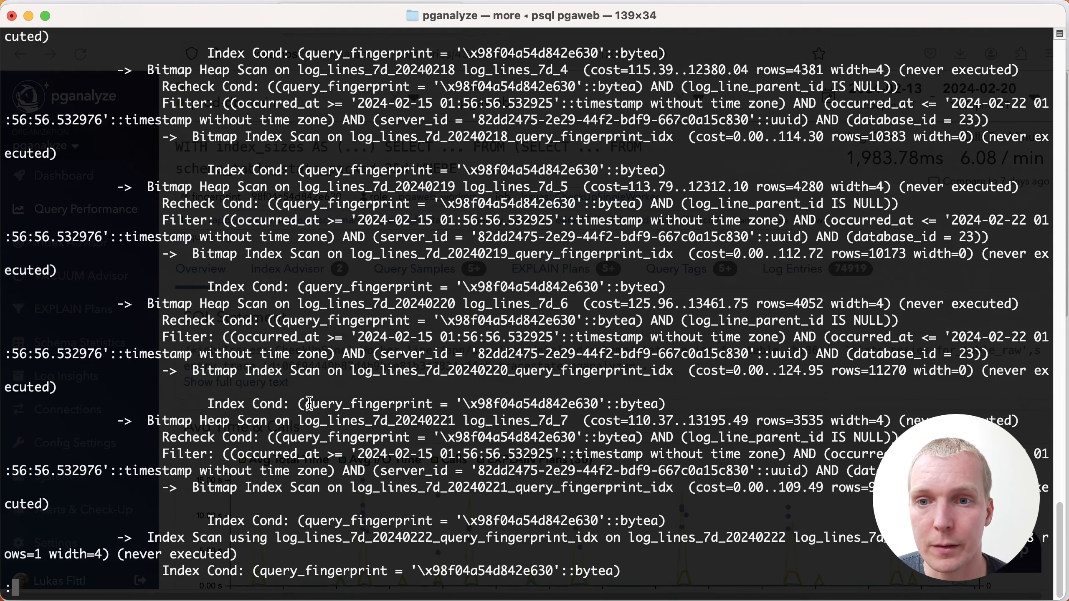
# Scroll to the top of the LIMIT 101 plan where the first partition scan returns rows=101
pyautogui.scroll(3)
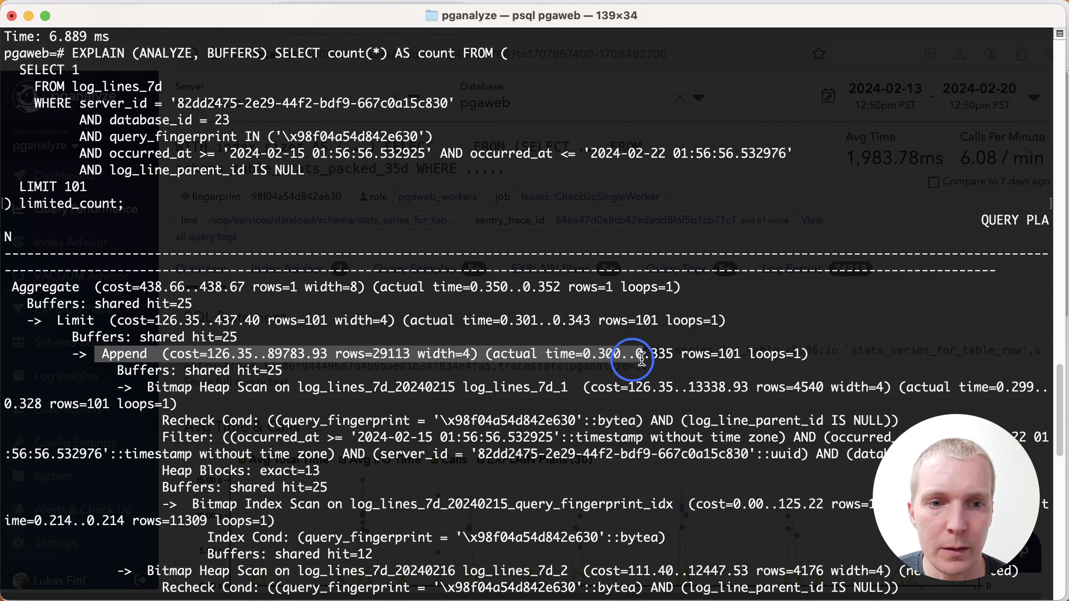
pyautogui.moveTo(832, 360)
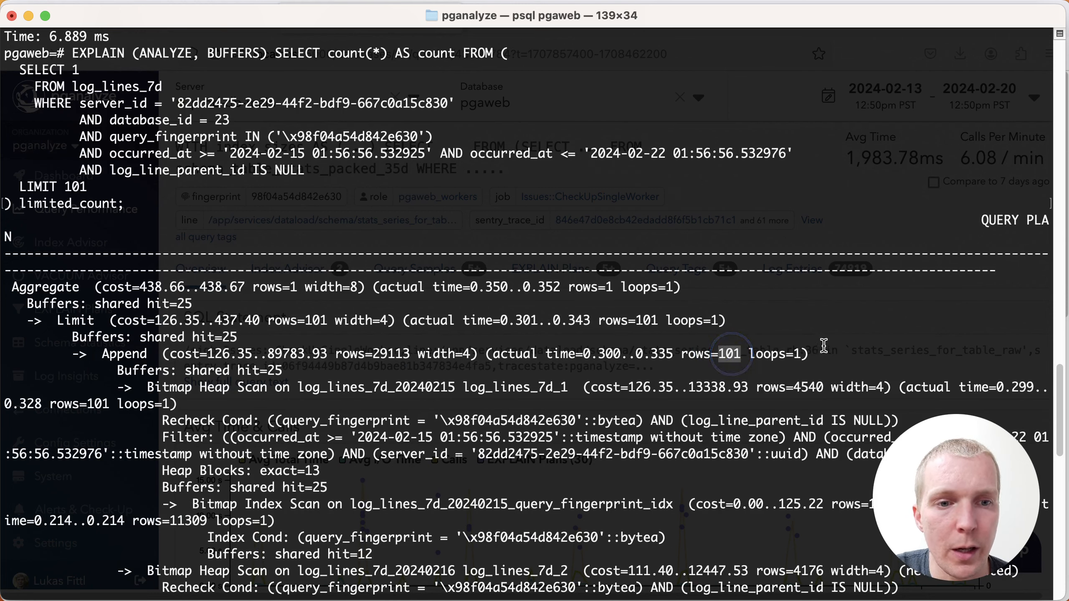
pyautogui.moveTo(793, 380)
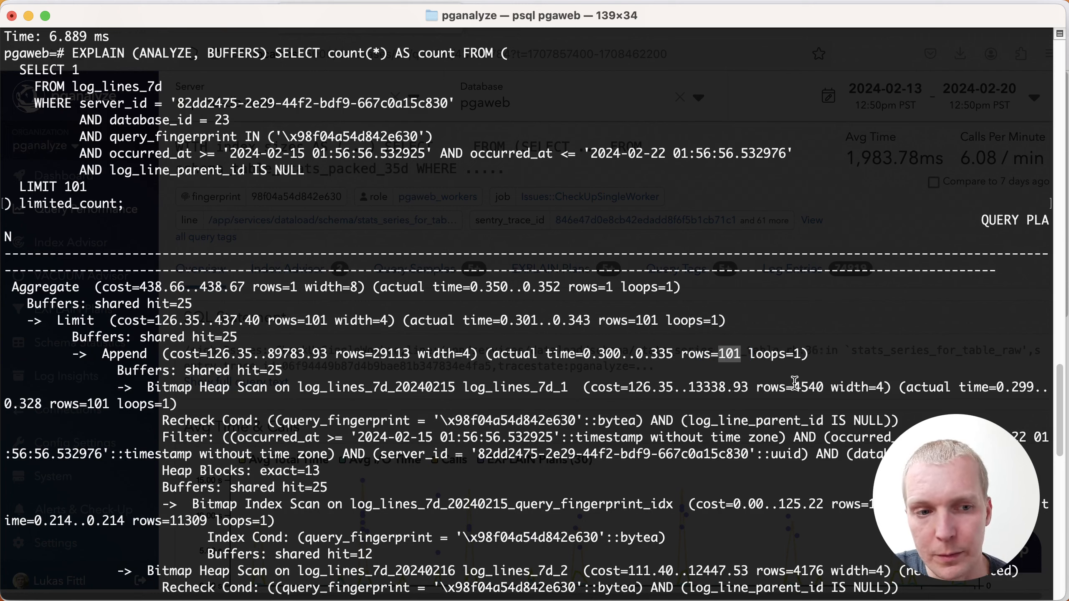
pyautogui.moveTo(847, 419)
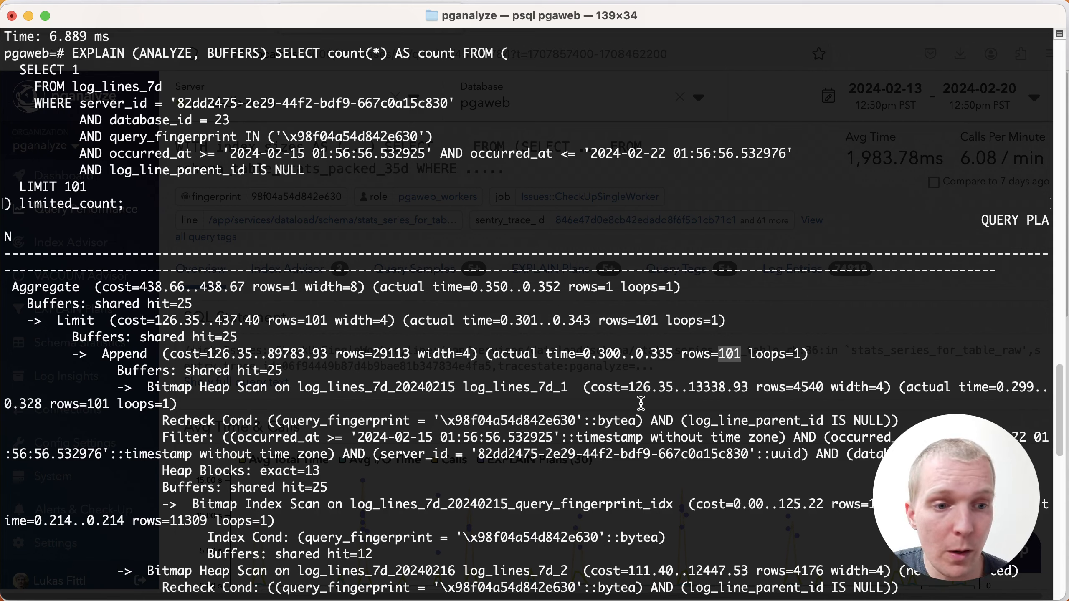
pyautogui.moveTo(160, 370)
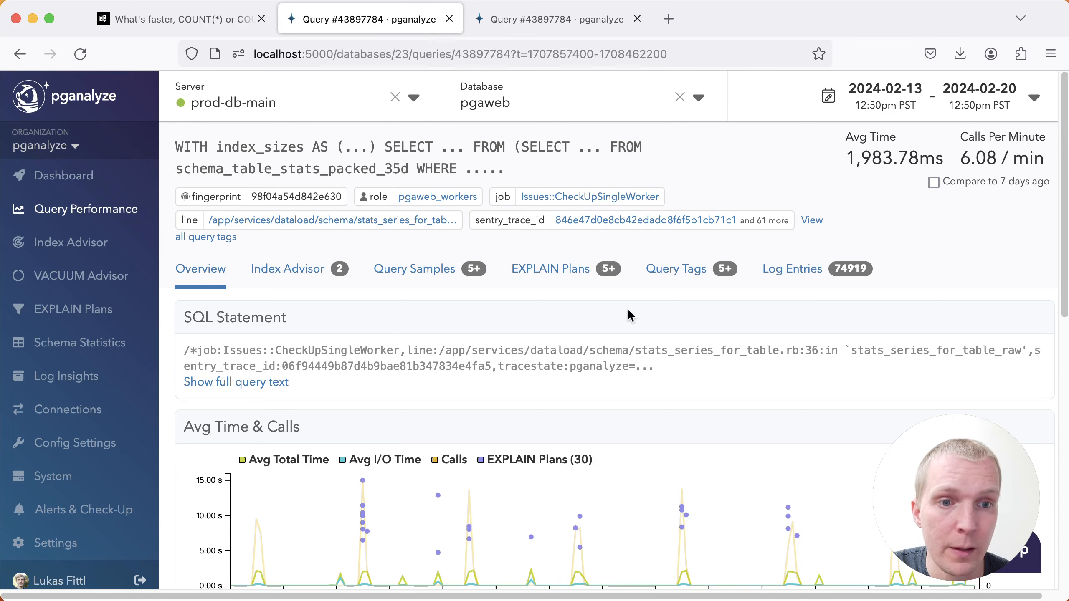
pyautogui.moveTo(715, 350)
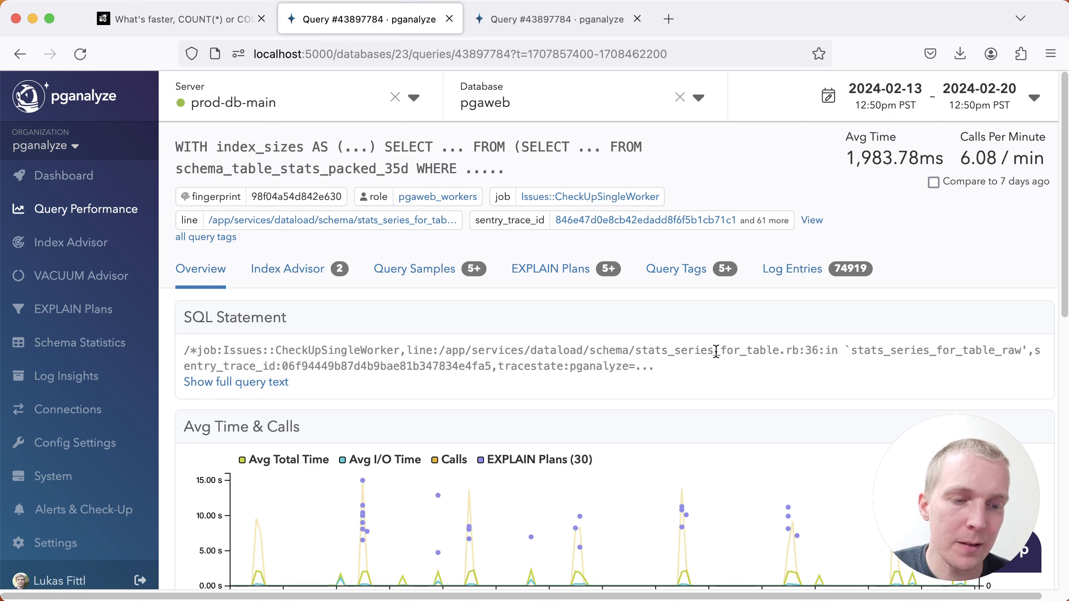
pyautogui.moveTo(570, 123)
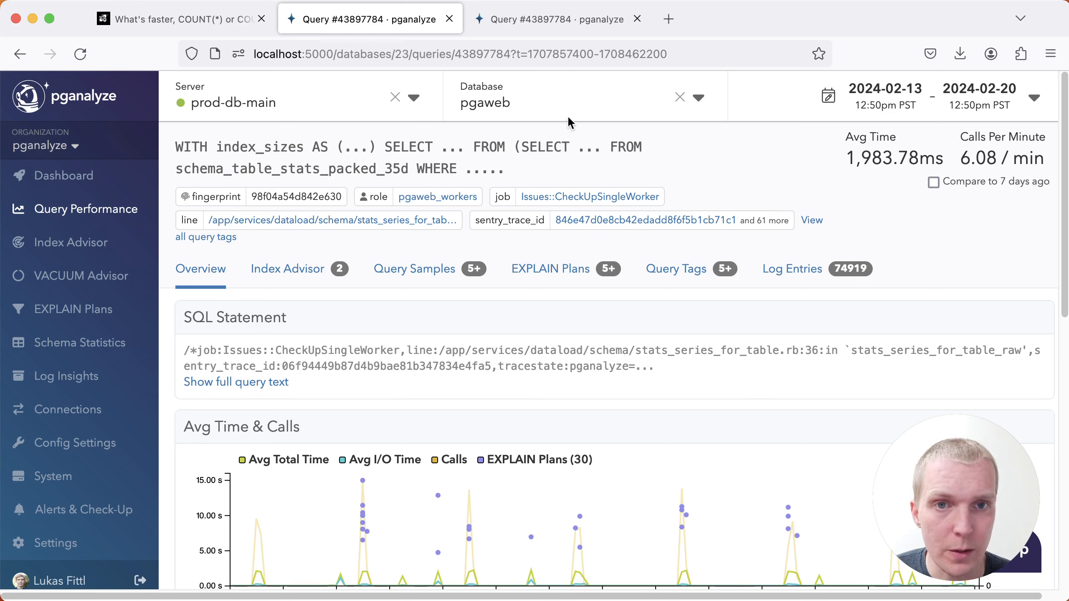
# Switch to the staging pganalyze query tab showing Log Entries 100+
pyautogui.click(552, 19)
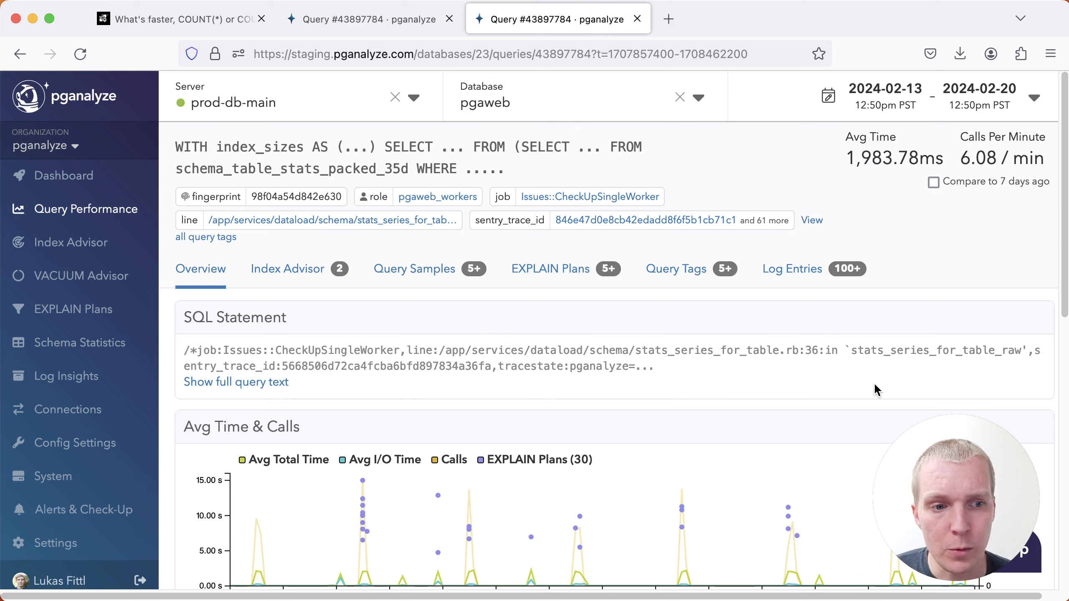